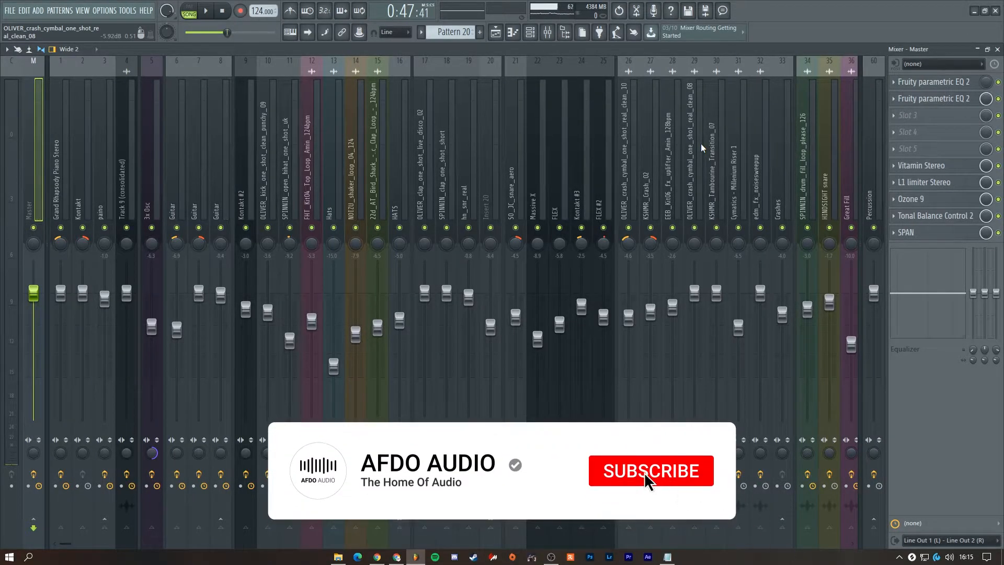
Step: Launch the Tonal Balance Control 2 plugin window from the master channel's effect slot
left_click(650, 470)
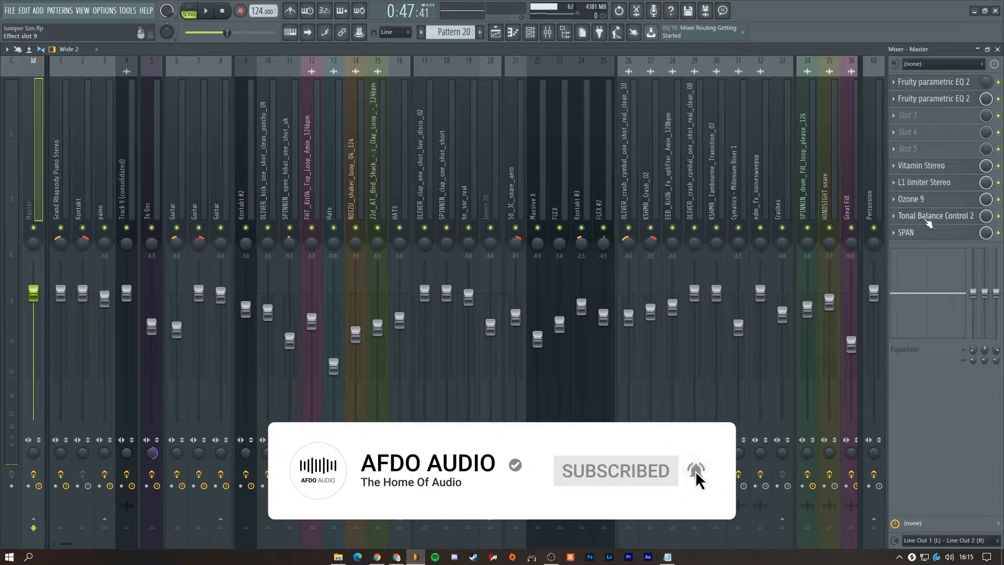
left_click(936, 216)
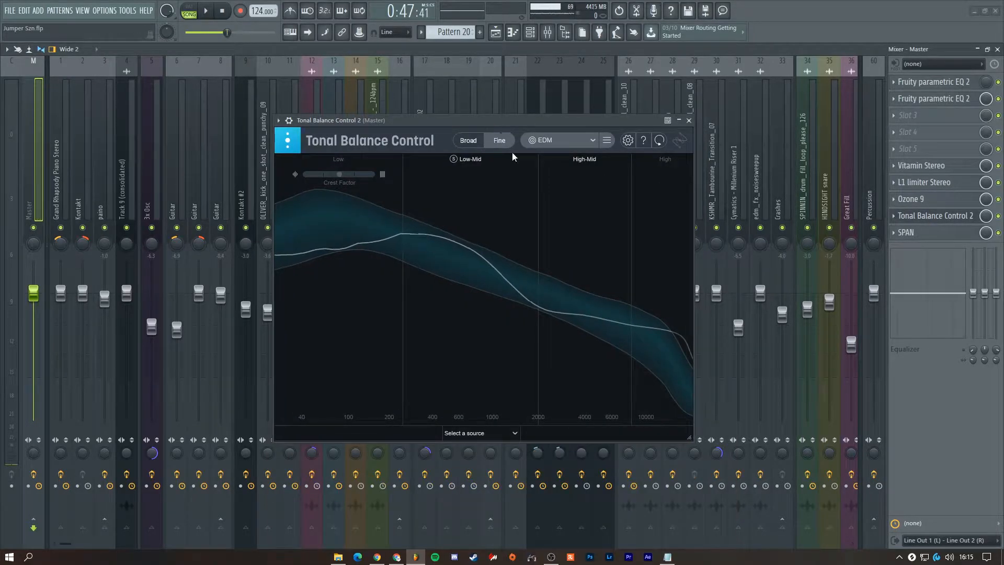
mouse_move(496, 32)
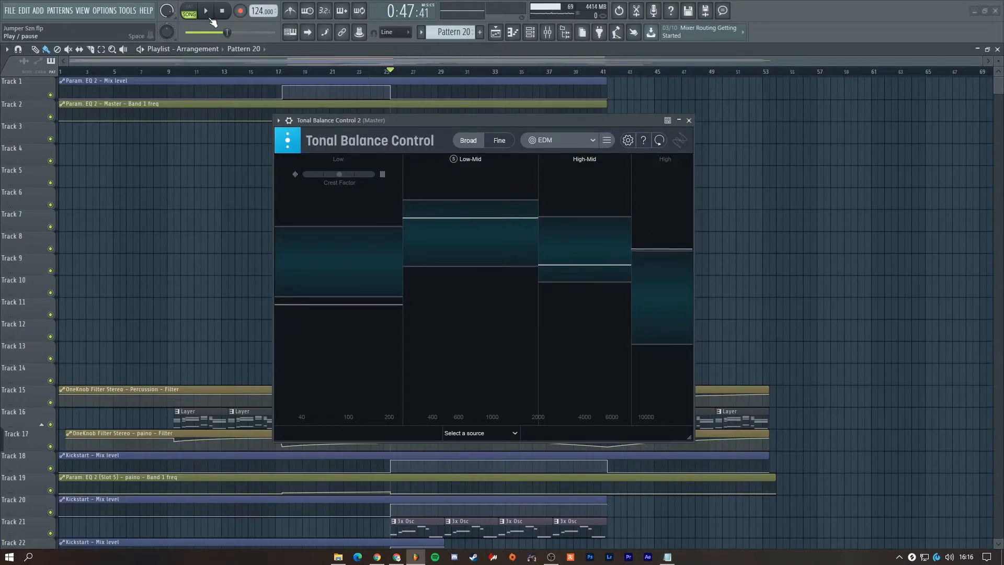
Step: Play the song and switch the analyzer to Fine for a detailed frequency curve
left_click(204, 10)
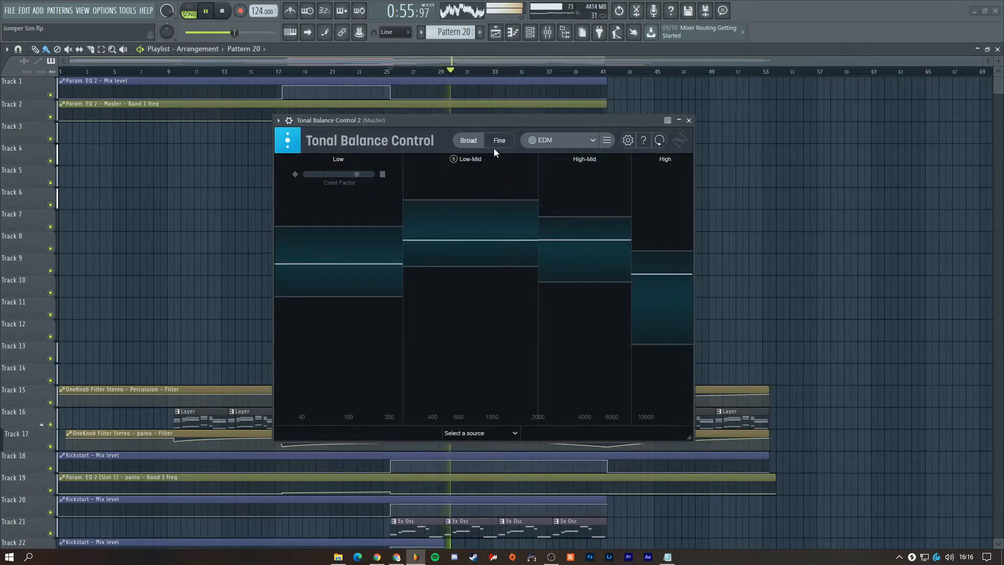
left_click(497, 140)
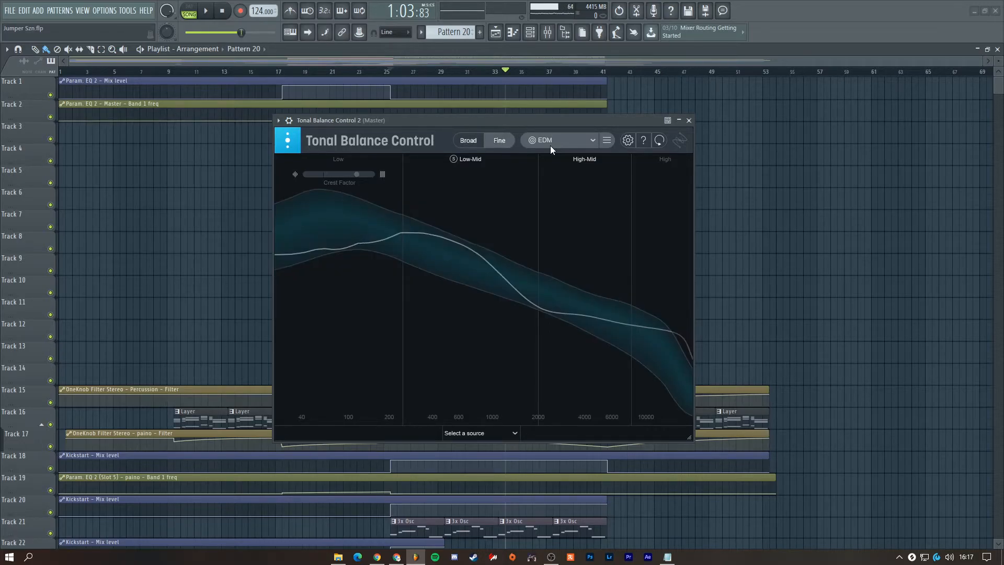
Step: Compare the Country and Hip Hop targets, then settle on the Bass Heavy target curve
left_click(559, 140)
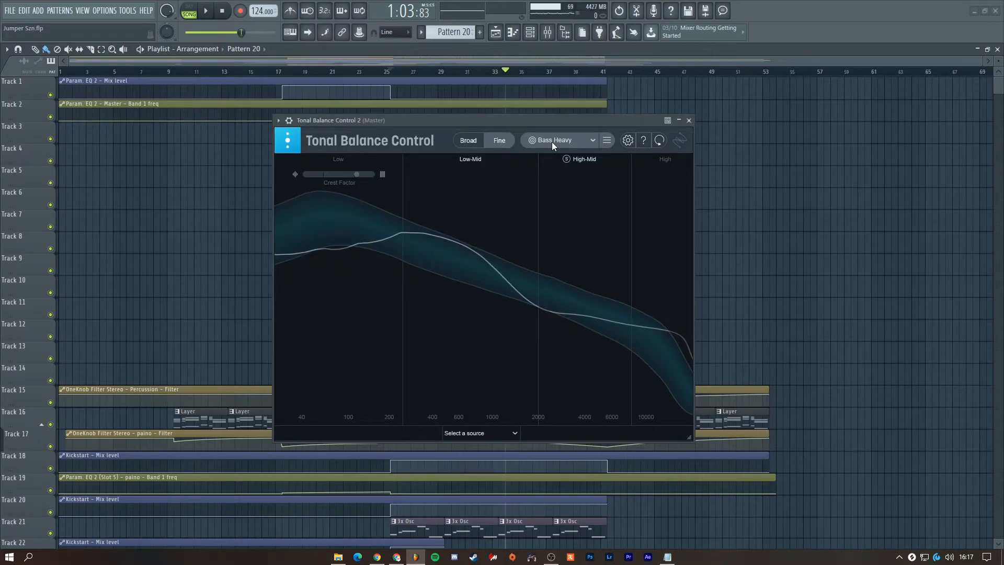
left_click(560, 140)
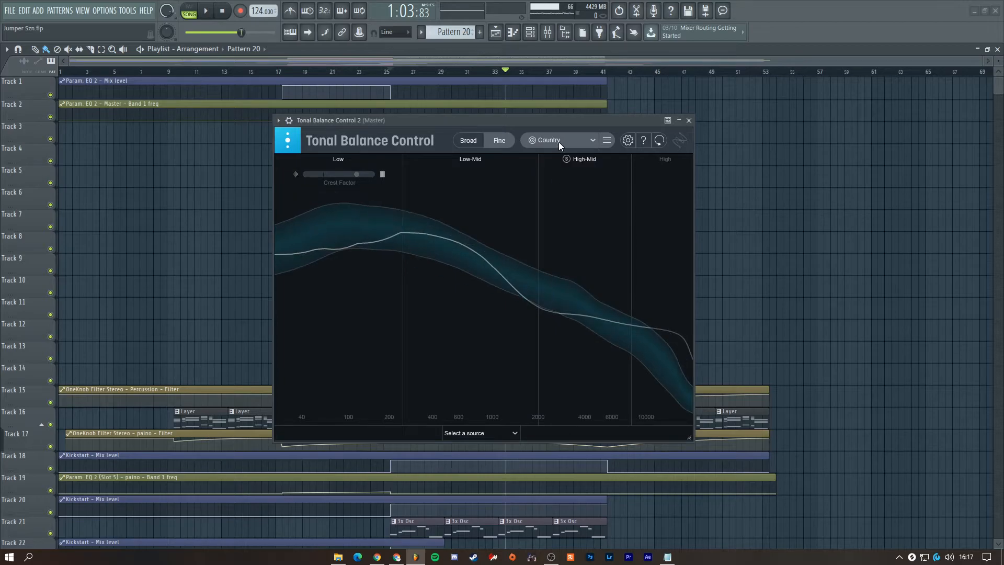
left_click(560, 141)
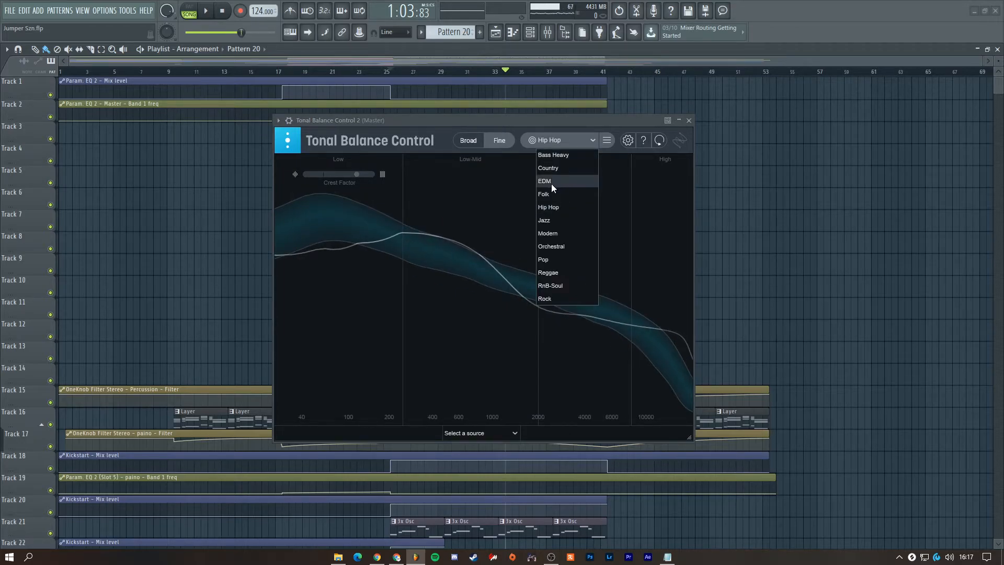
left_click(553, 155)
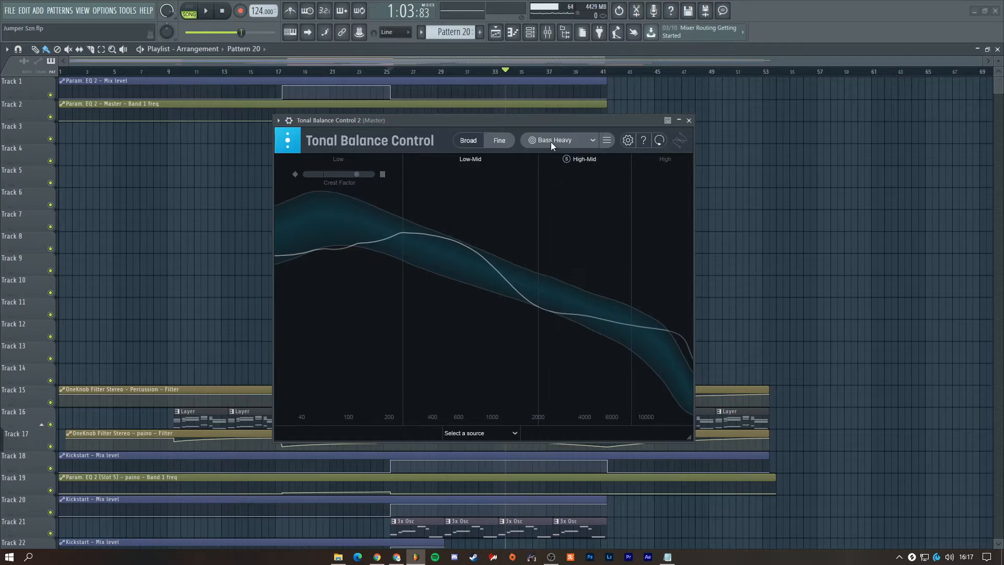
mouse_move(606, 140)
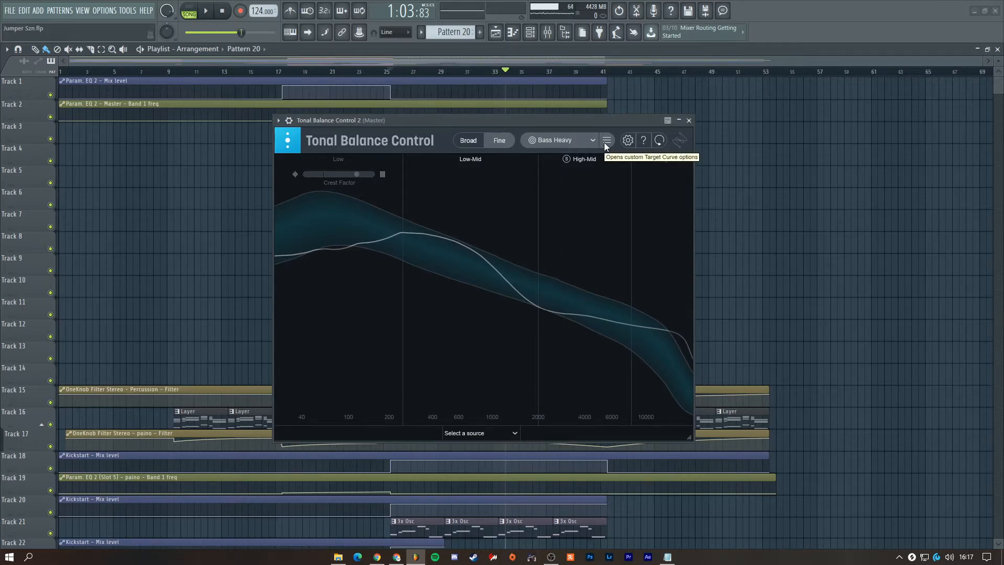
Step: Show the custom target curve options from the menu beside the target dropdown
left_click(606, 140)
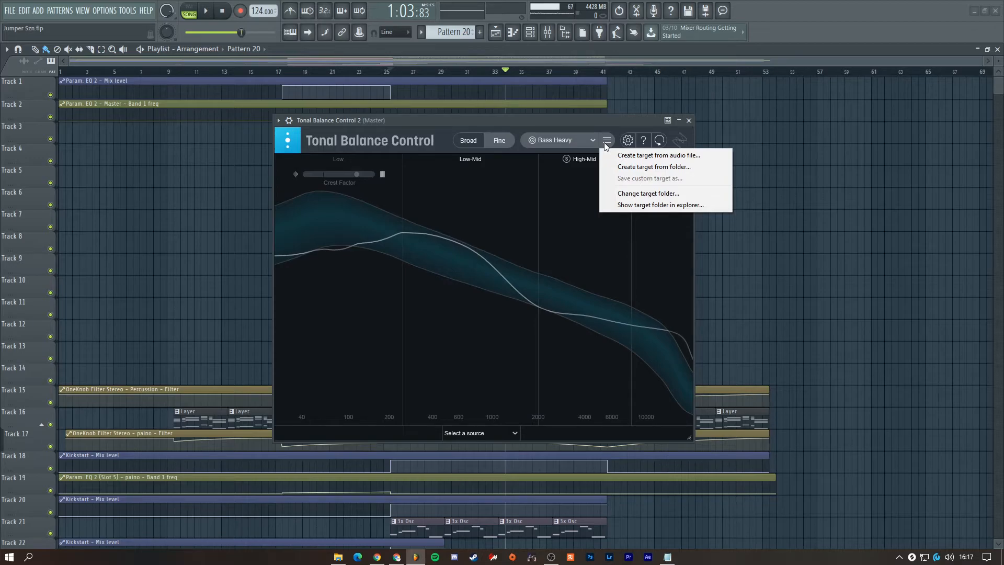
mouse_move(607, 115)
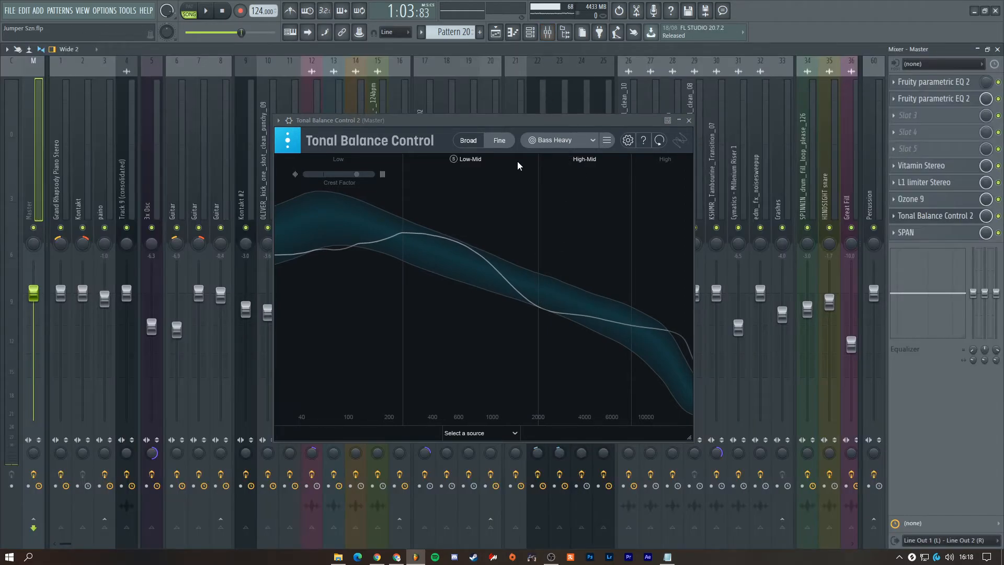
mouse_move(456, 195)
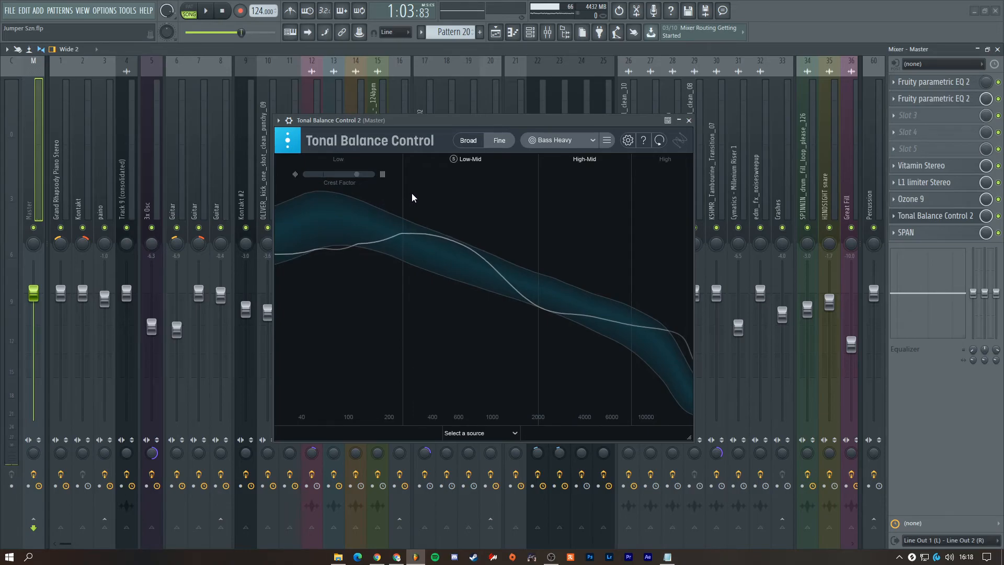
mouse_move(474, 205)
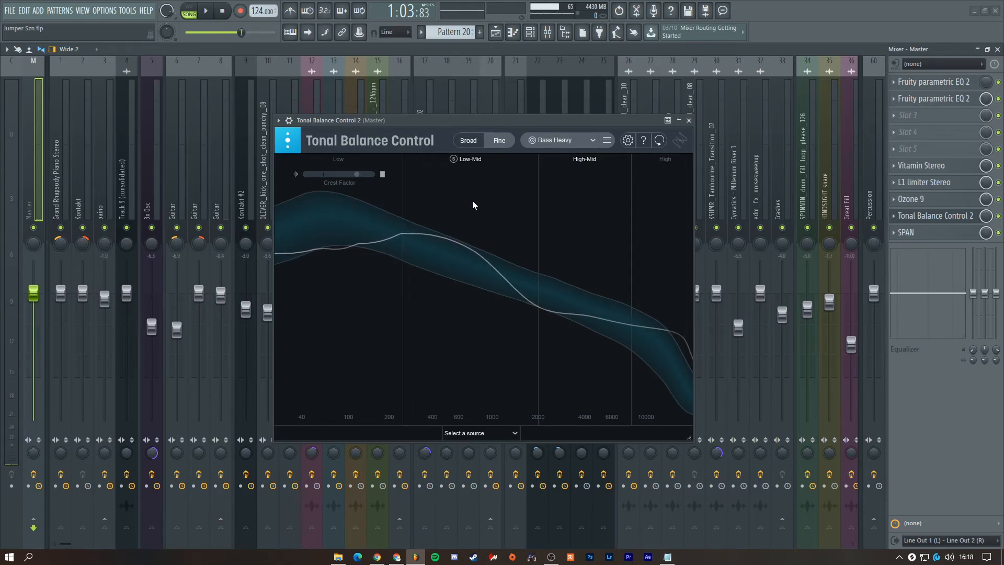